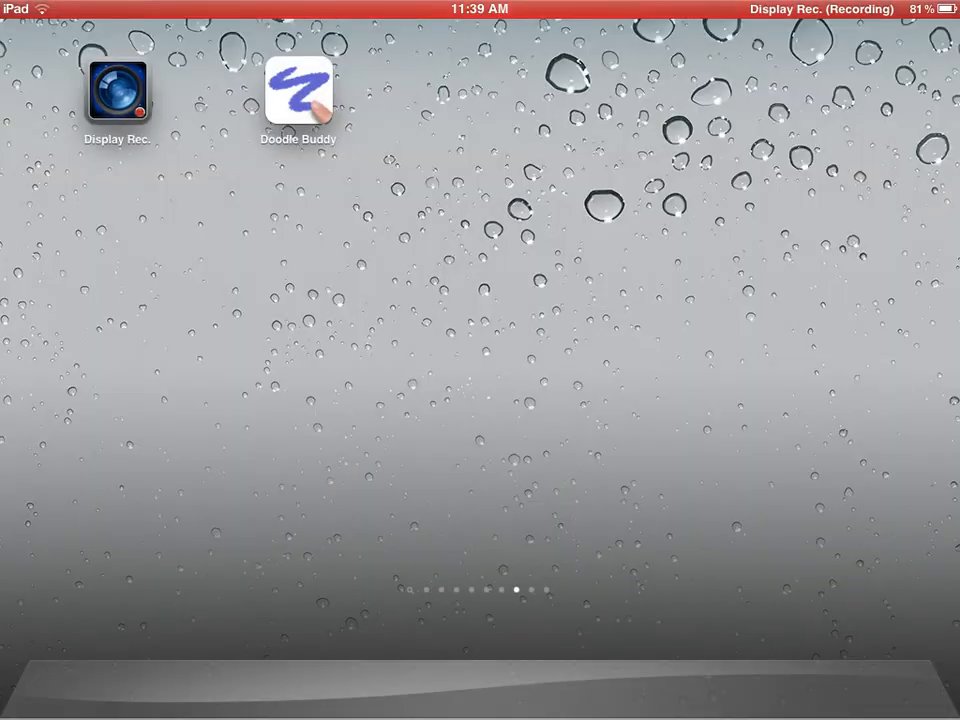
- Launch Doodle Buddy and bring up the prompt to clear the old red doodle
{"action": "left_click", "coordinate": [302, 90]}
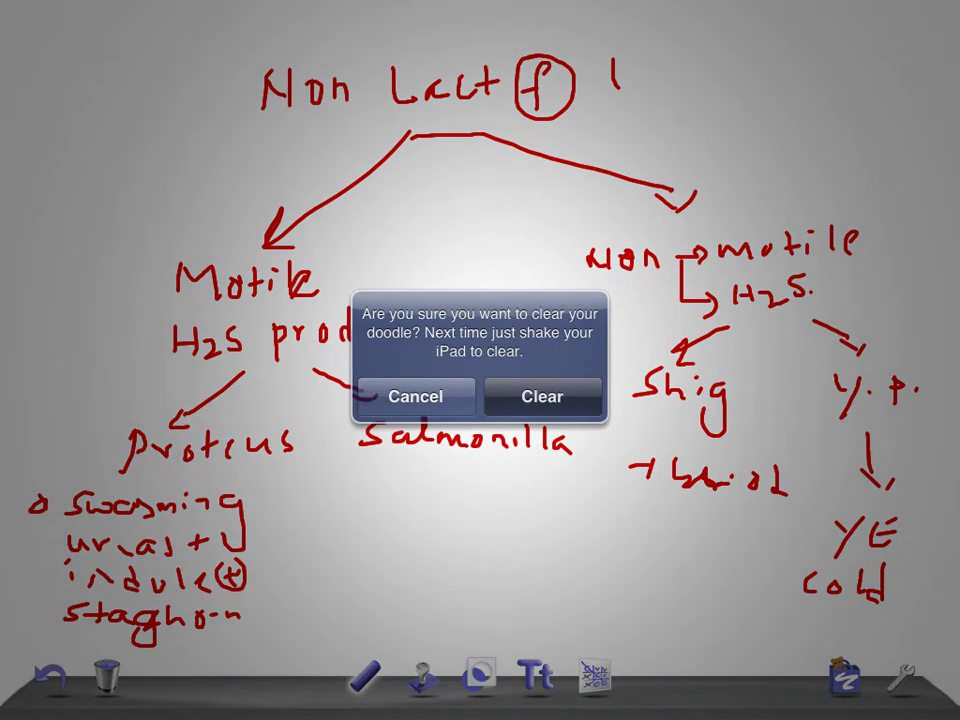
- Clear the old doodle, then write a blue note under 'Lact (f)' ending in a boxed minus
{"action": "left_click", "coordinate": [542, 396]}
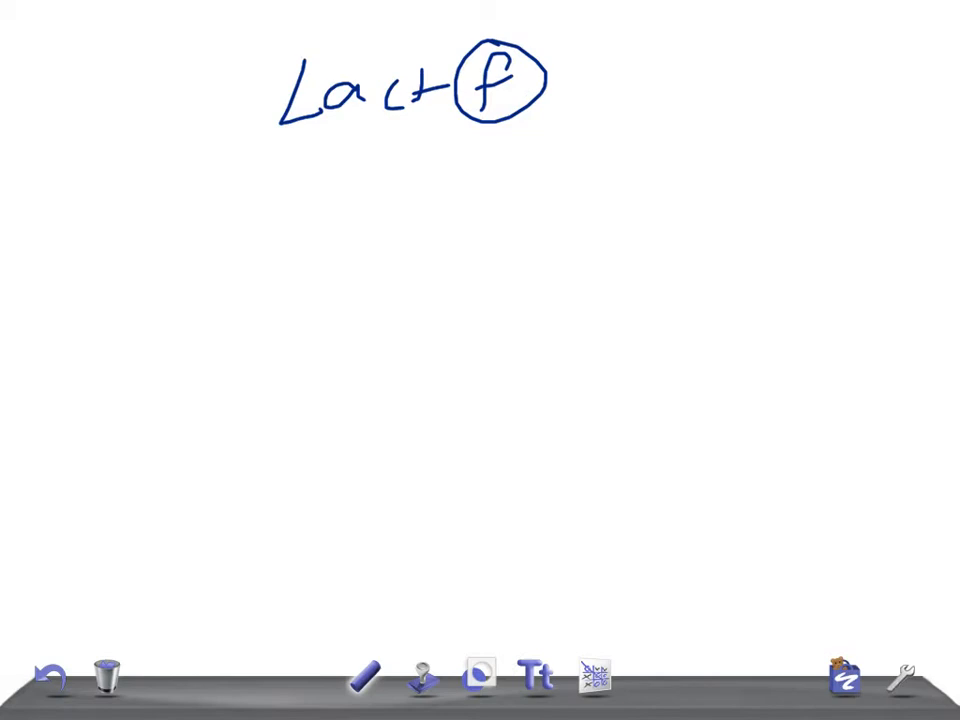
{"action": "left_click_drag", "start_coordinate": [235, 165], "coordinate": [320, 160]}
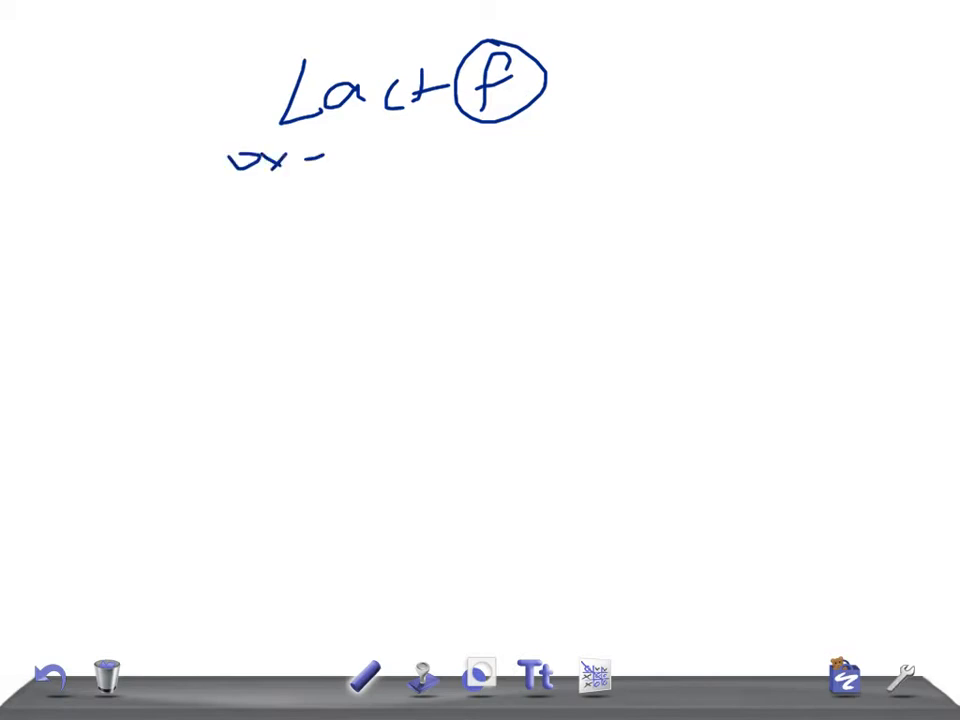
{"action": "left_click_drag", "start_coordinate": [360, 150], "coordinate": [370, 170]}
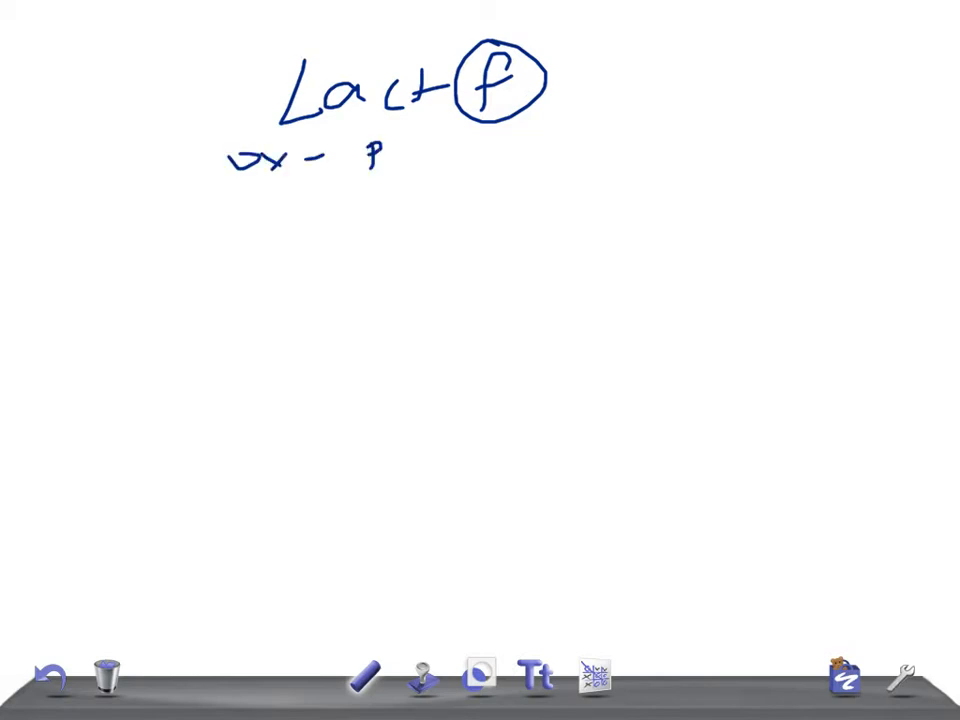
{"action": "left_click_drag", "start_coordinate": [360, 155], "coordinate": [440, 155]}
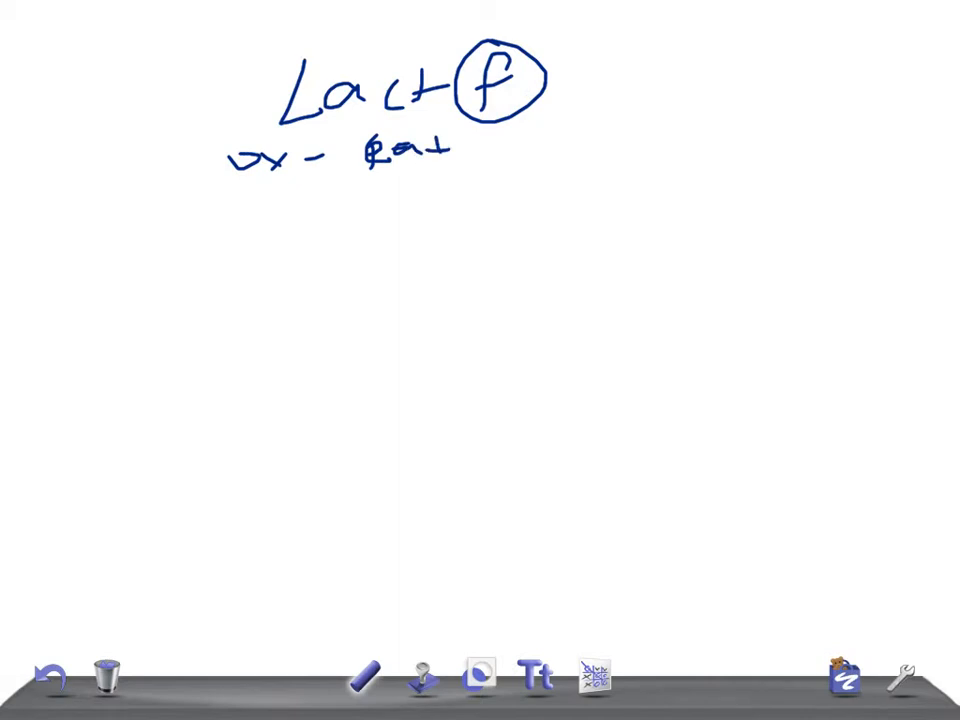
{"action": "left_click_drag", "start_coordinate": [465, 140], "coordinate": [490, 160]}
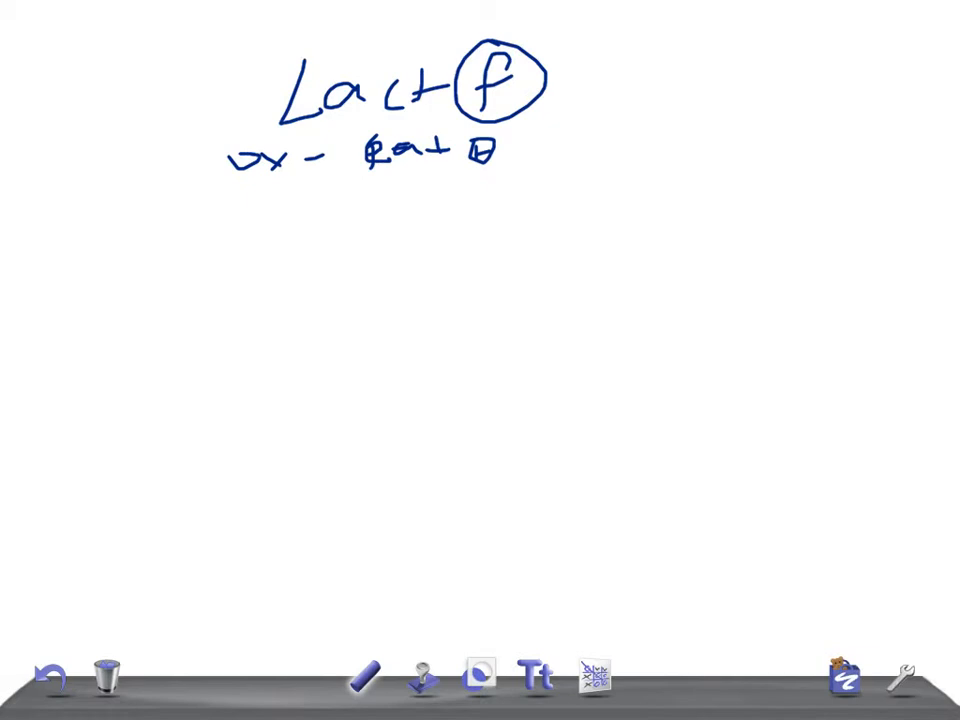
- Write 'Nitrate to Nitrite' right of the heading and draw the right branch arrow
{"action": "left_click_drag", "start_coordinate": [588, 90], "coordinate": [585, 115]}
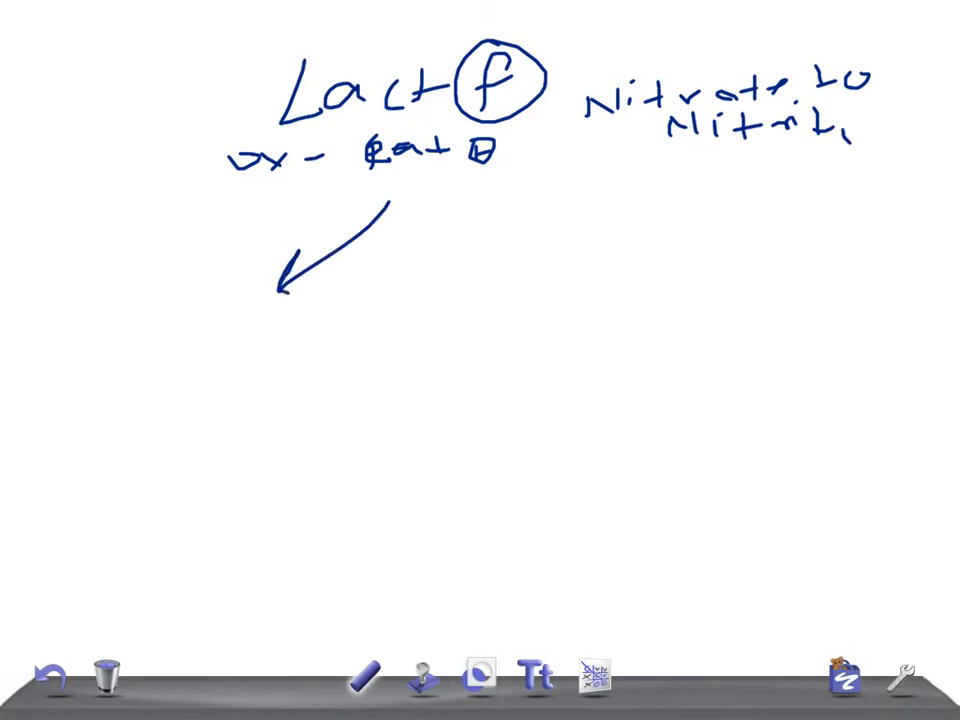
{"action": "left_click_drag", "start_coordinate": [490, 215], "coordinate": [590, 255]}
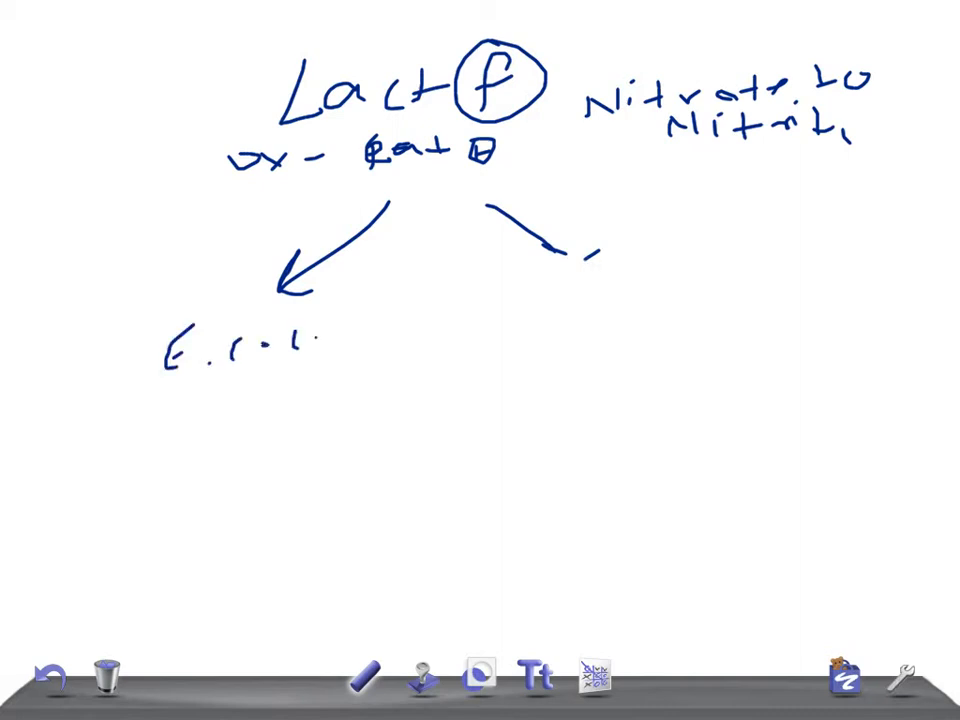
- Finish 'E. coli', label the right branch 'K.p', and write 'LT / ST > ETEC'
{"action": "left_click_drag", "start_coordinate": [300, 340], "coordinate": [310, 330]}
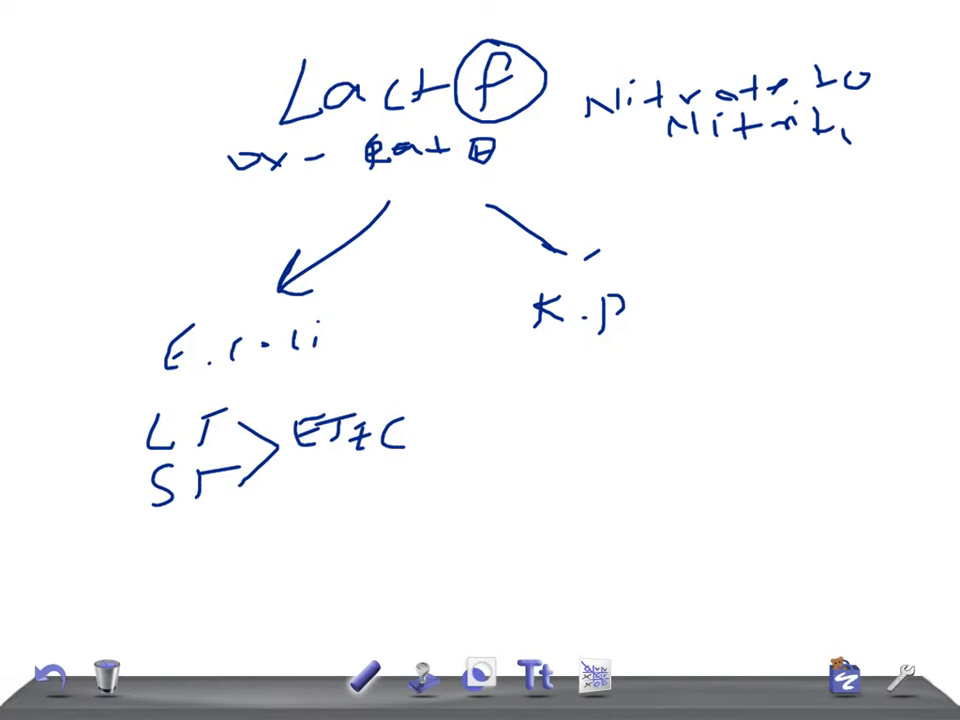
- Write 'O157:H7' beneath the ETEC note and start a note under 'K.p'
{"action": "left_click_drag", "start_coordinate": [280, 515], "coordinate": [410, 520]}
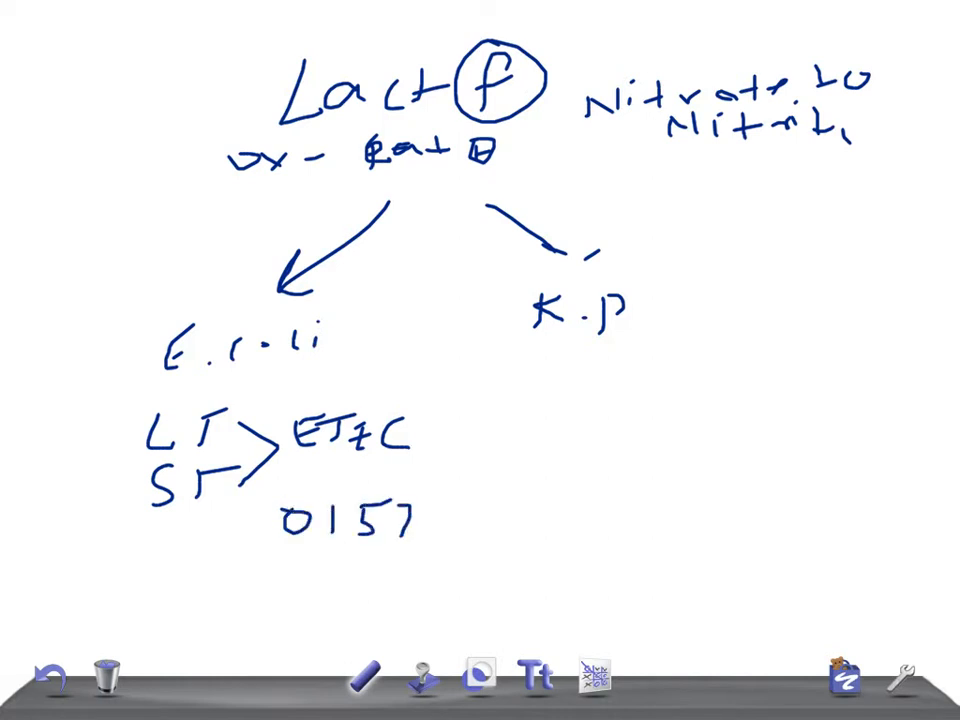
{"action": "type", "text": ":H17"}
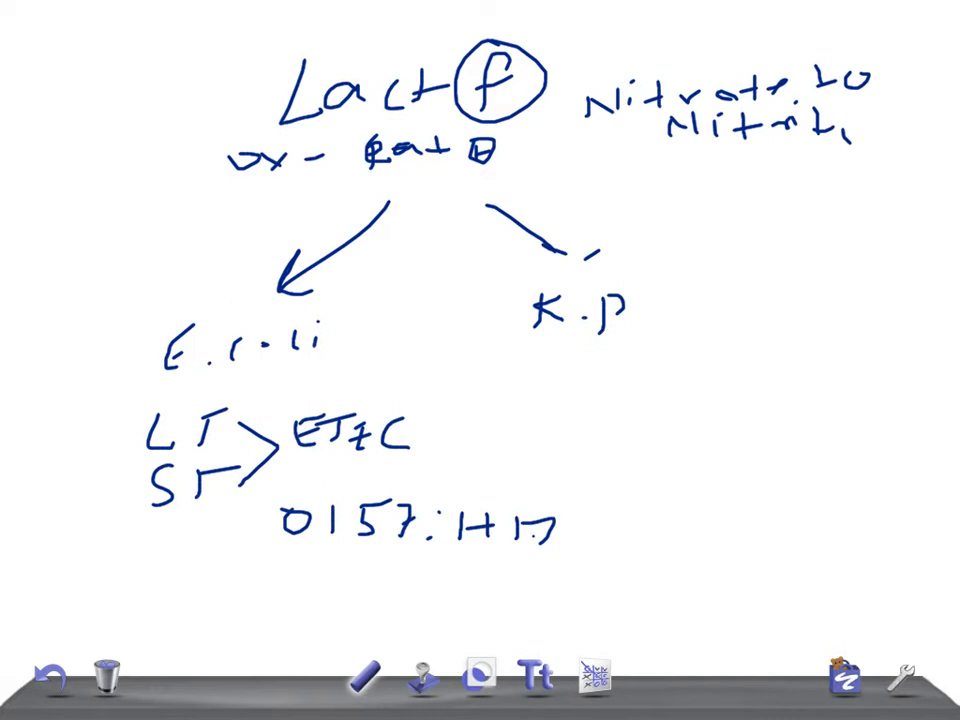
{"action": "left_click_drag", "start_coordinate": [555, 360], "coordinate": [545, 390]}
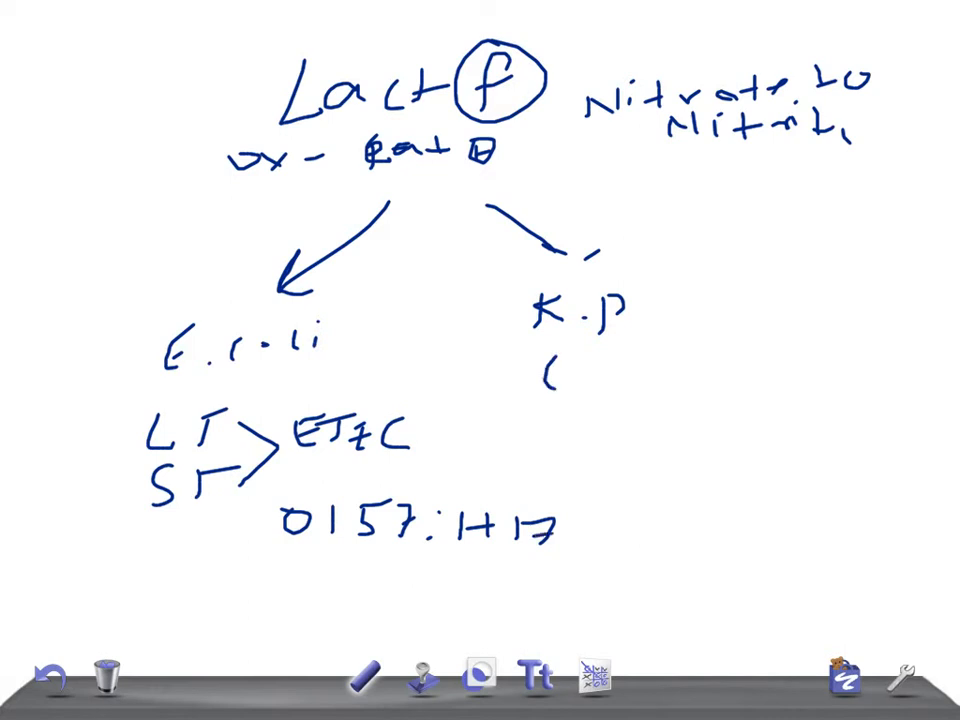